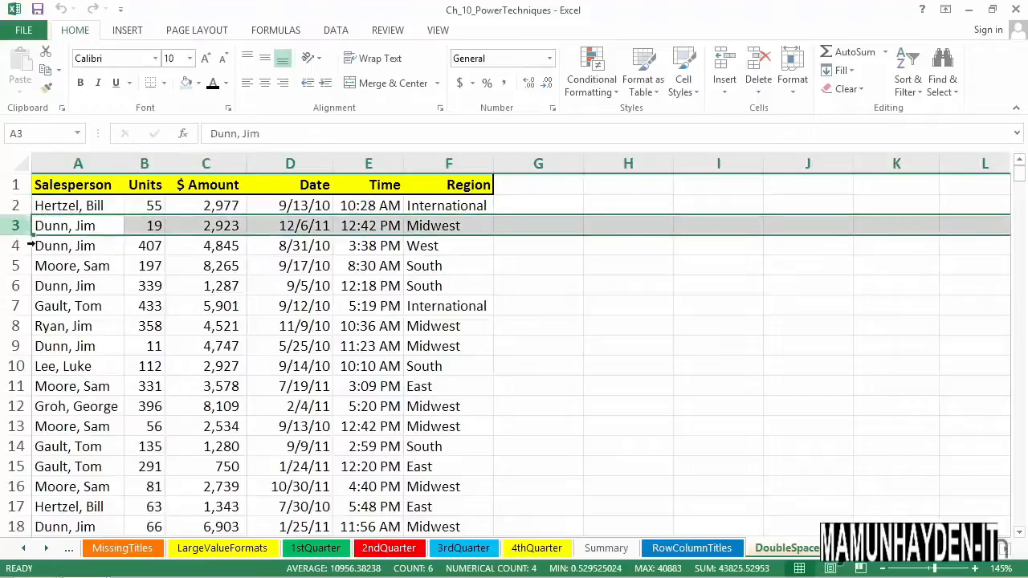
- Preview the worksheet's printout, return to it and dismiss the Format Shape pane
click(77, 266)
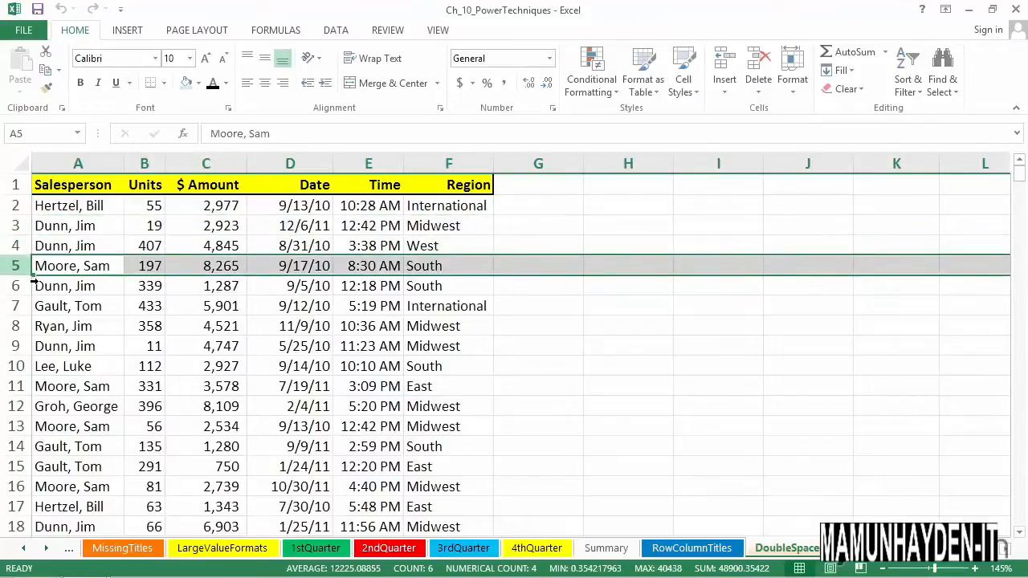
click(64, 225)
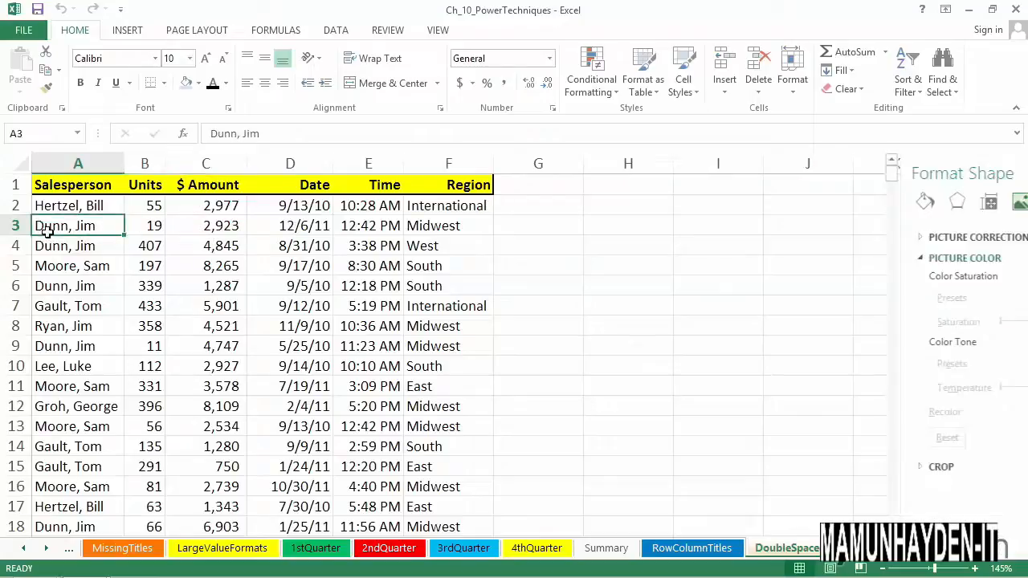
click(22, 29)
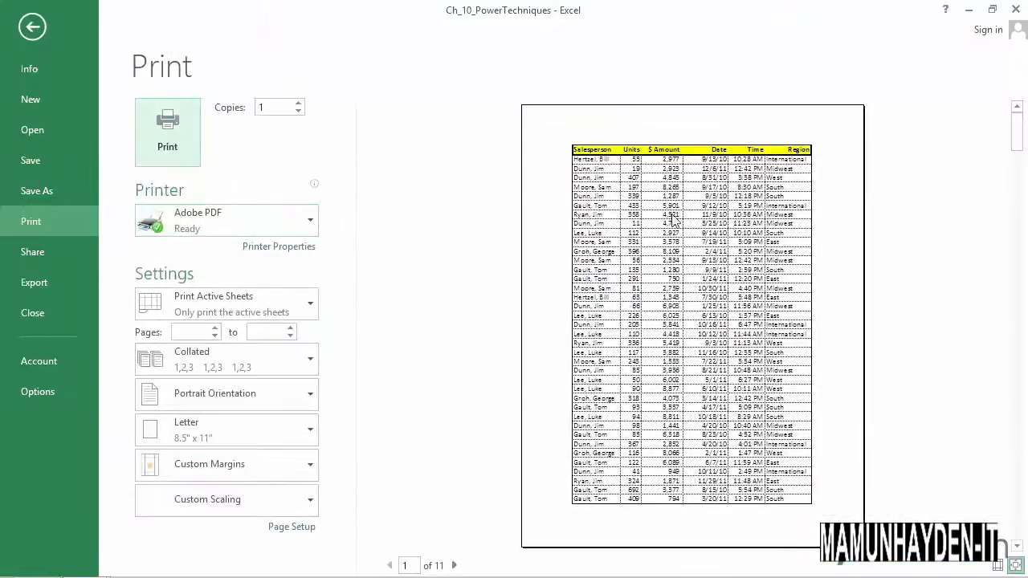
mouse_move(671, 440)
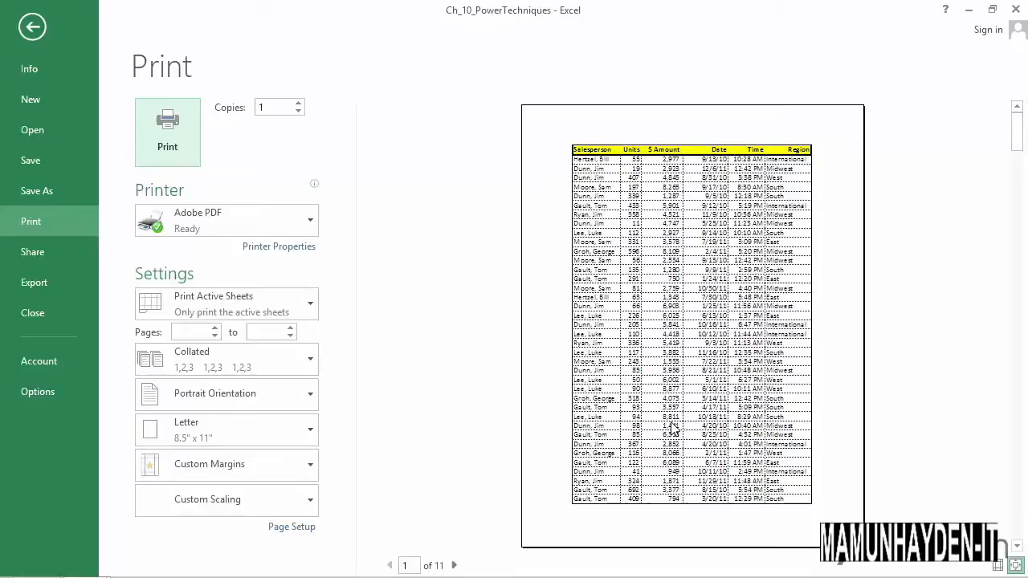
click(32, 26)
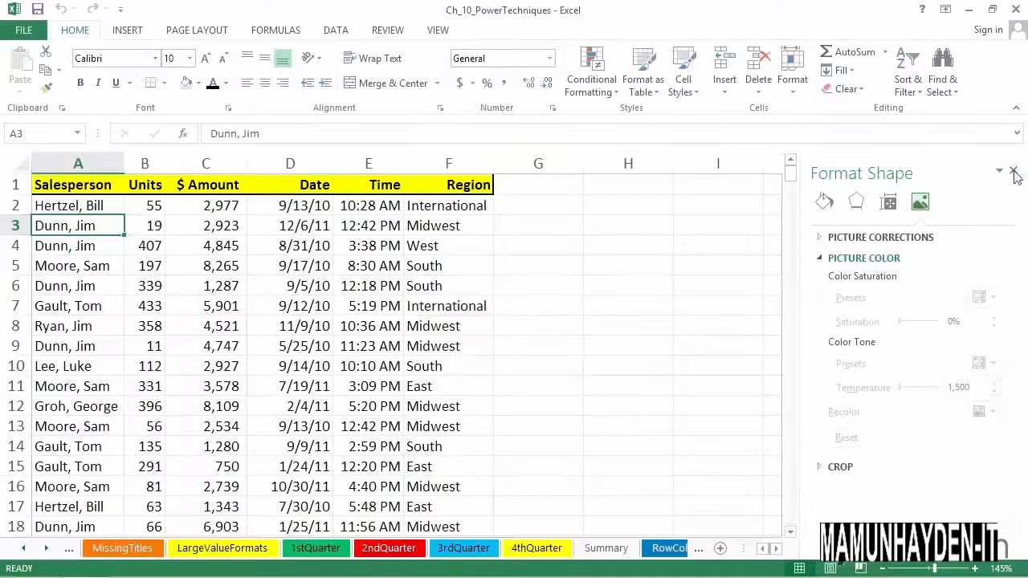
click(1015, 172)
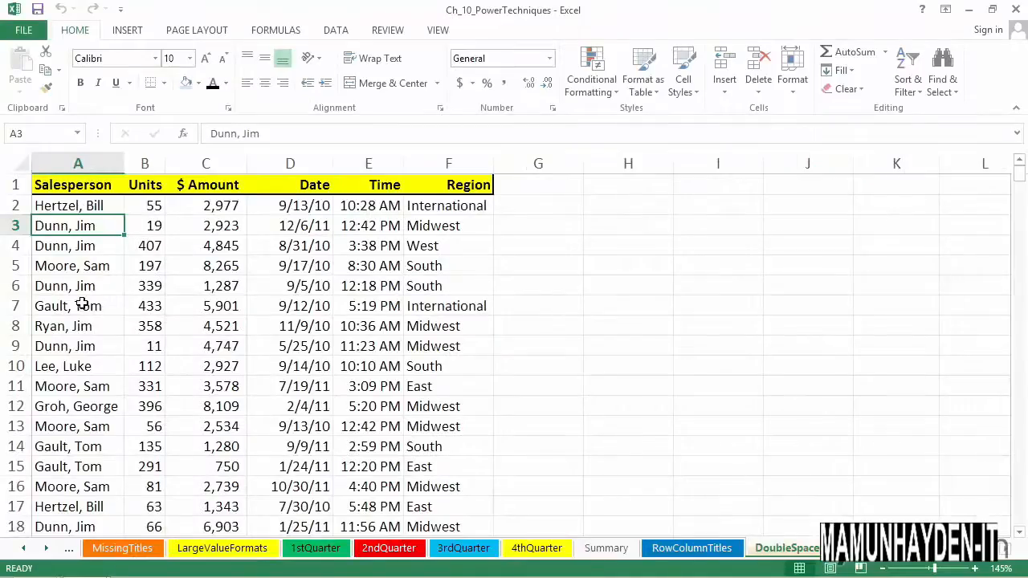
mouse_move(61, 224)
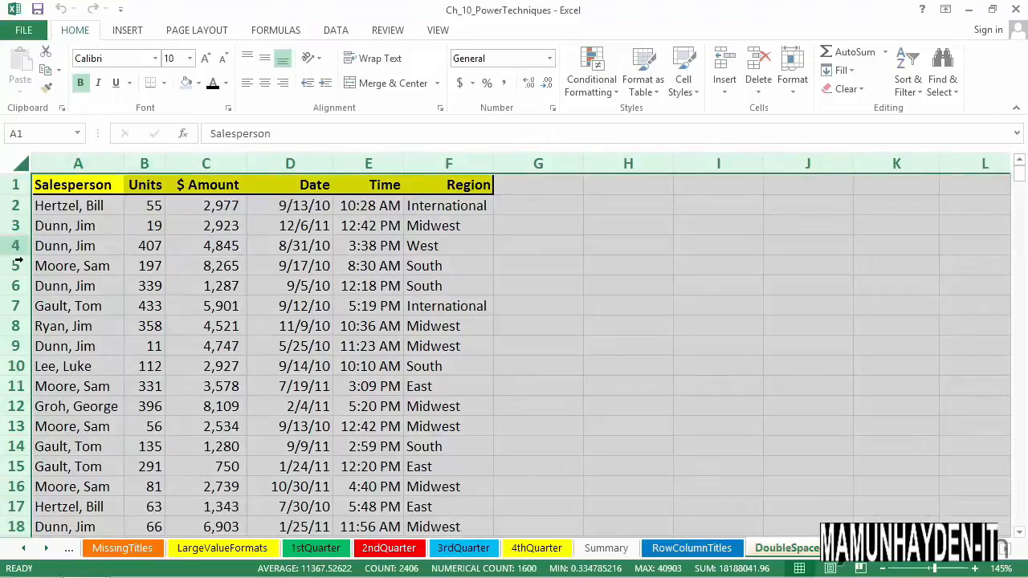
mouse_move(16, 235)
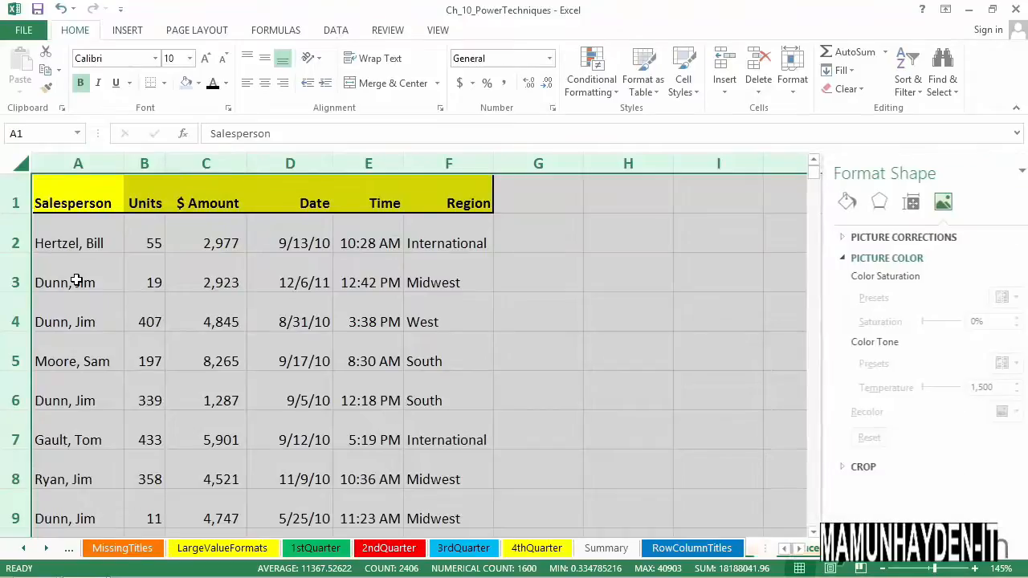
- Preview the double-height sheet, review the Sheet print options in Page Setup, and preview again at 22 pages
click(22, 29)
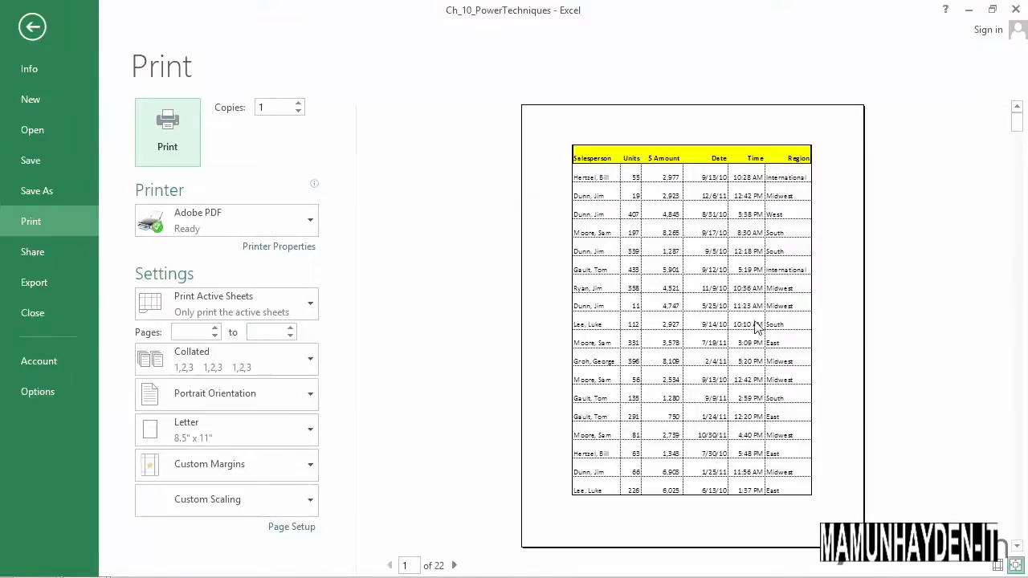
mouse_move(350, 338)
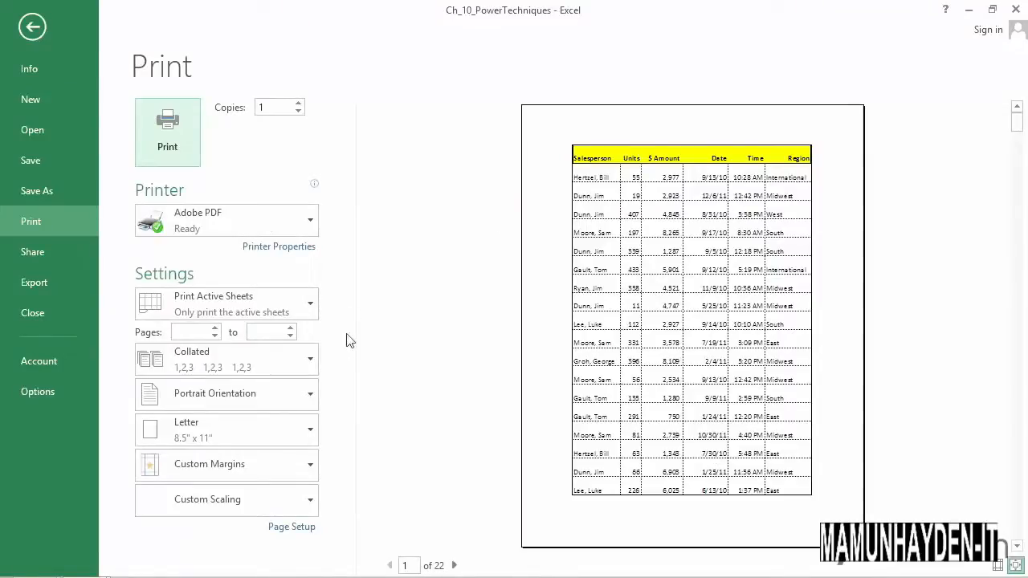
click(292, 527)
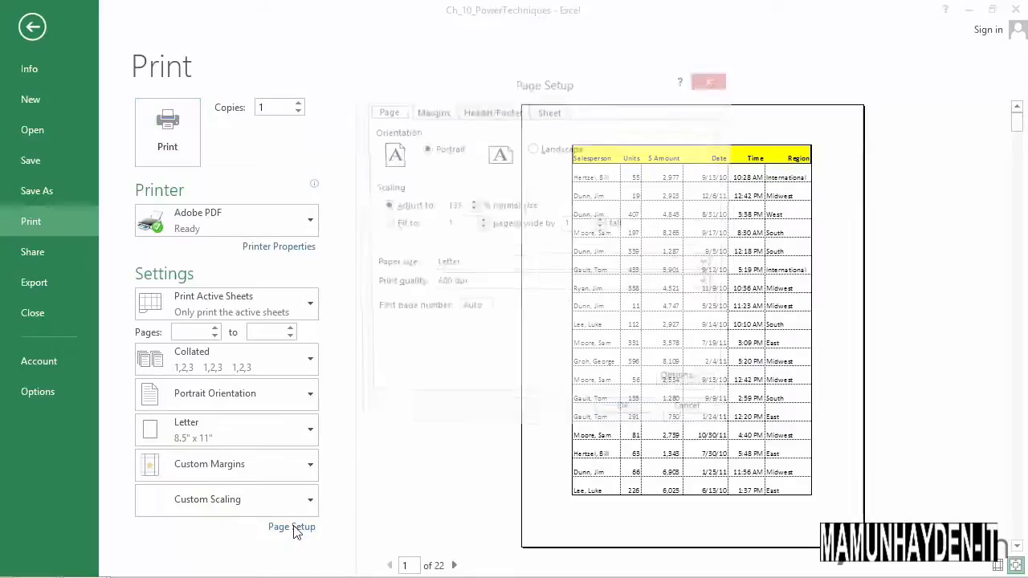
click(292, 527)
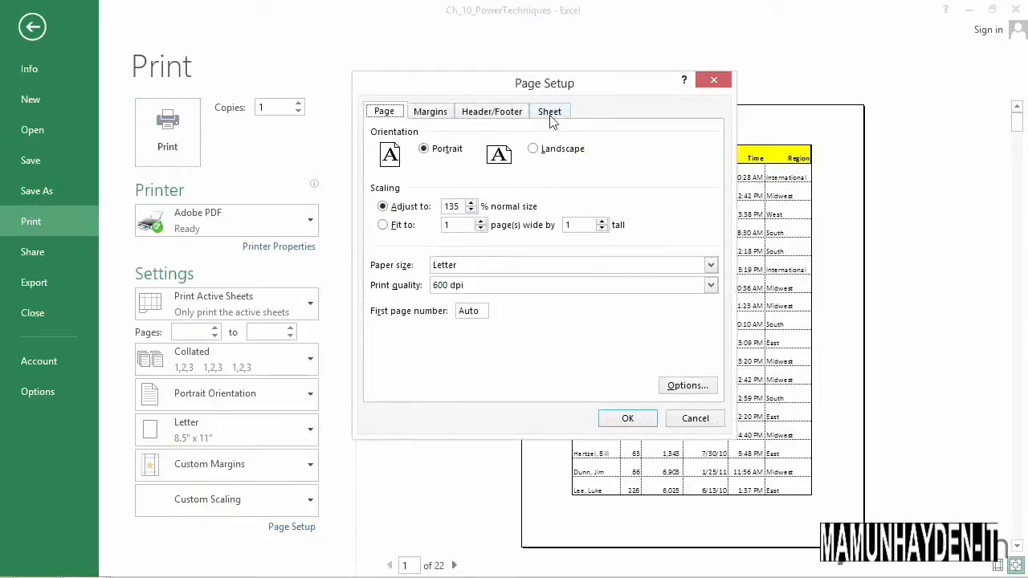
click(549, 111)
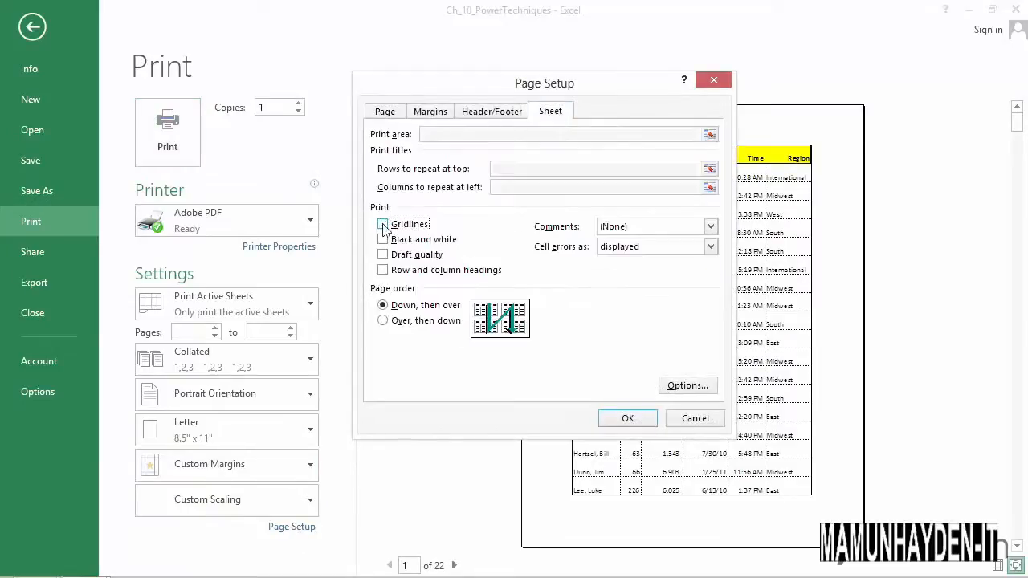
click(627, 418)
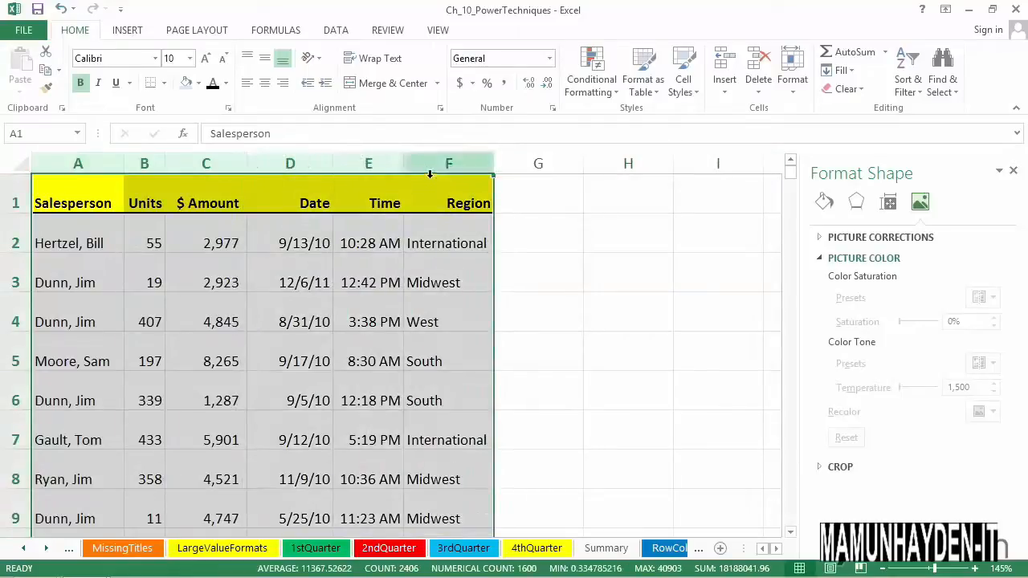
click(248, 58)
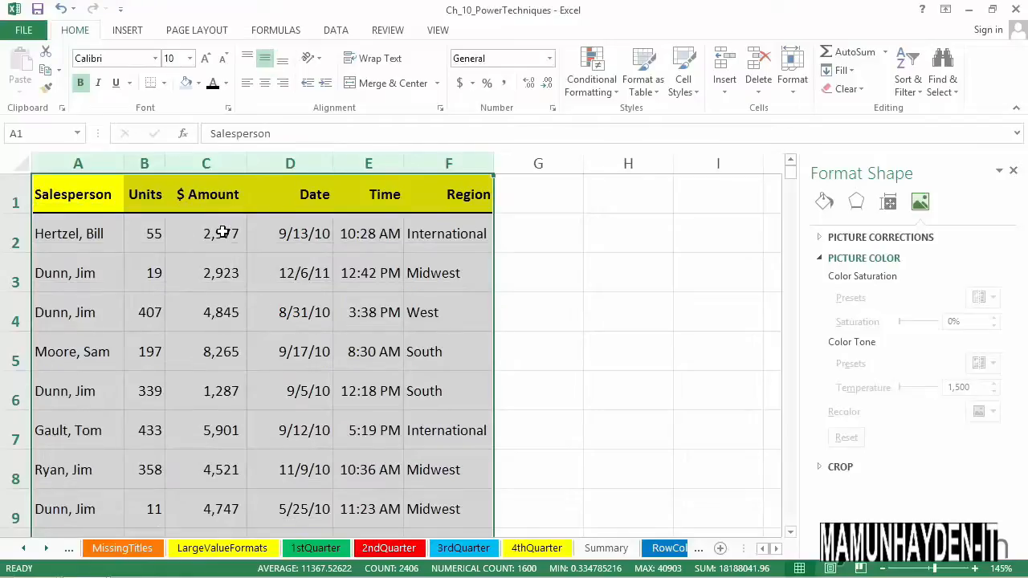
click(22, 29)
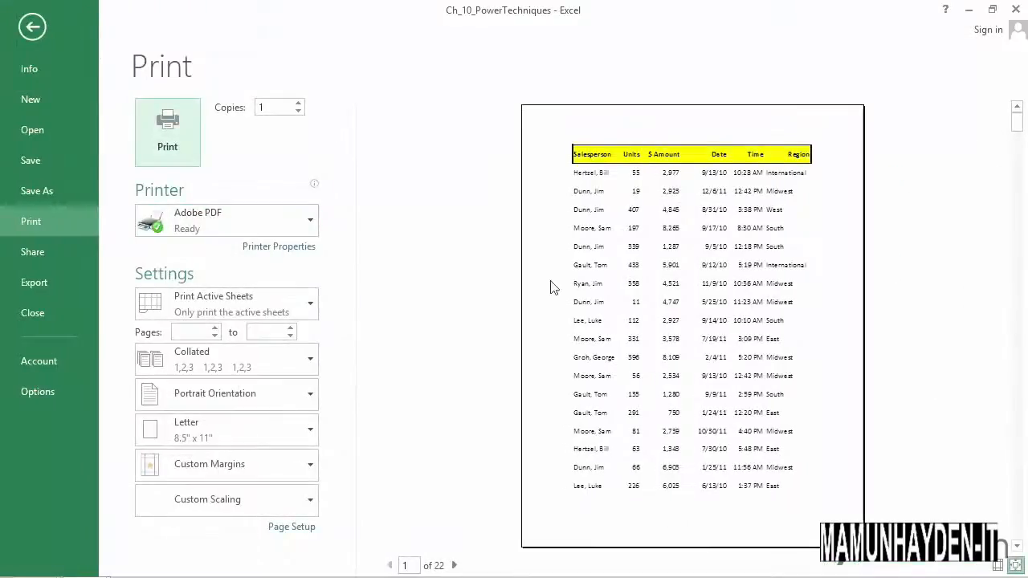
mouse_move(733, 245)
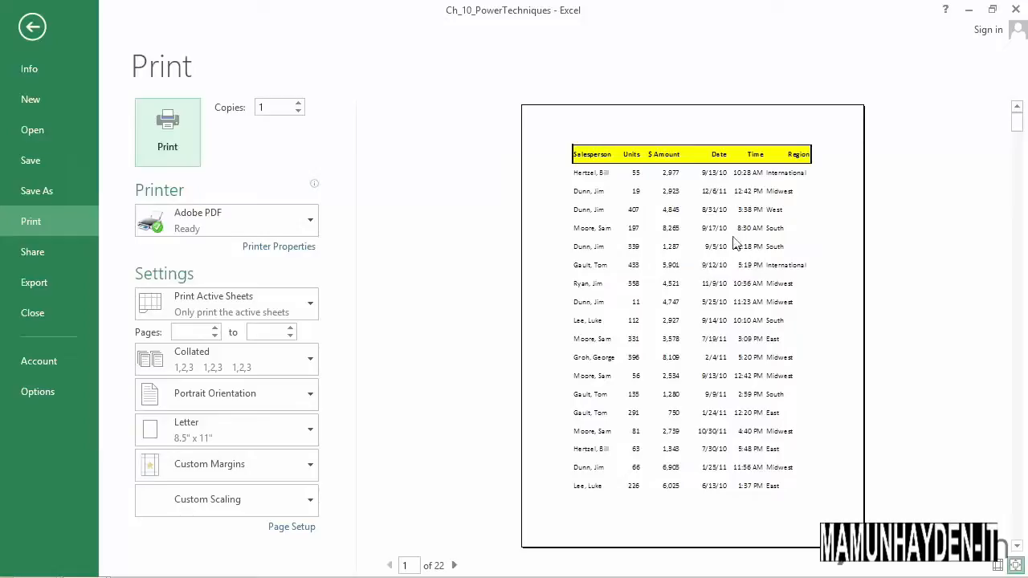
mouse_move(607, 286)
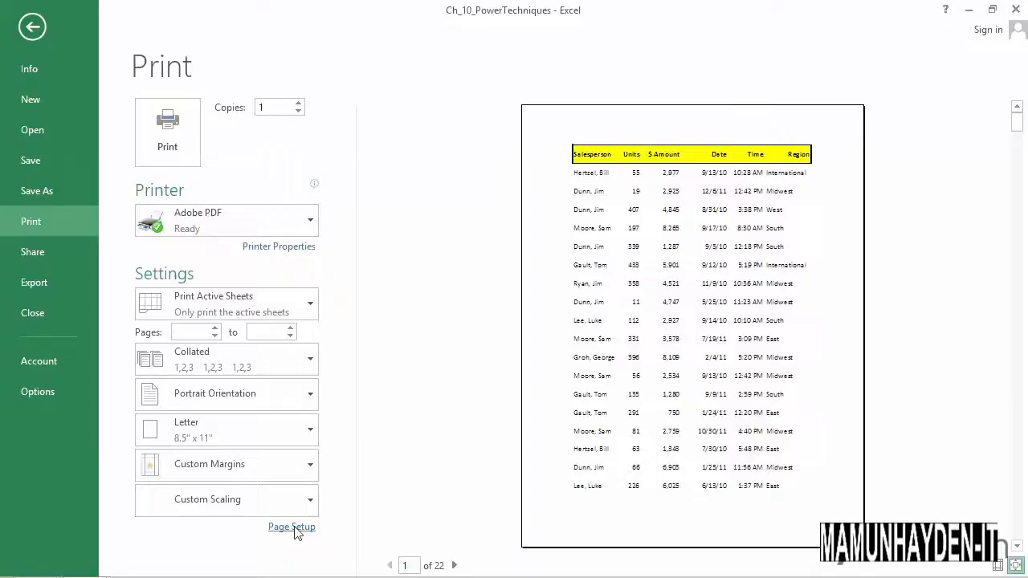
- Turn on gridline printing in Page Setup's Sheet options, confirm, and return to the worksheet
click(292, 527)
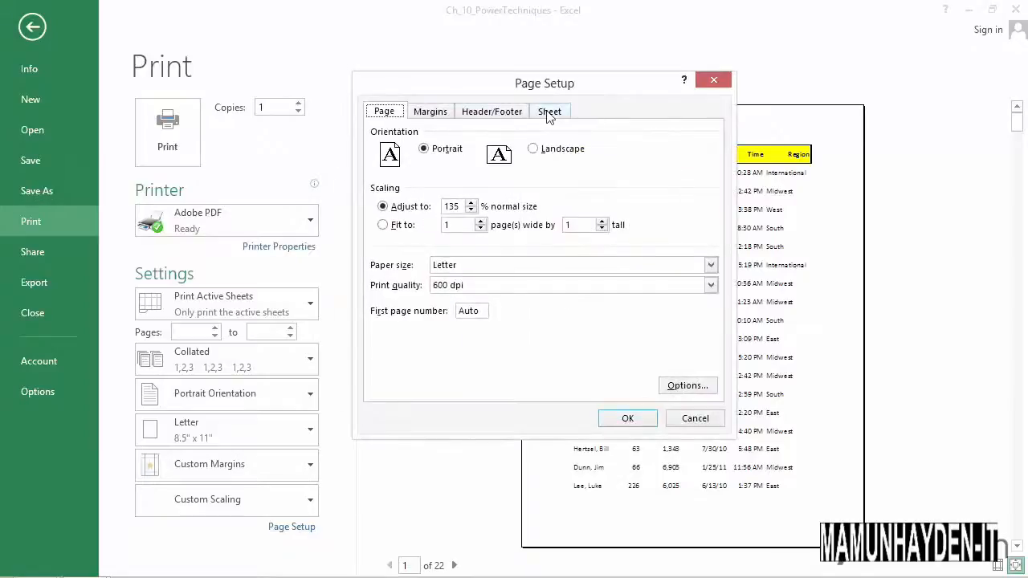
click(549, 111)
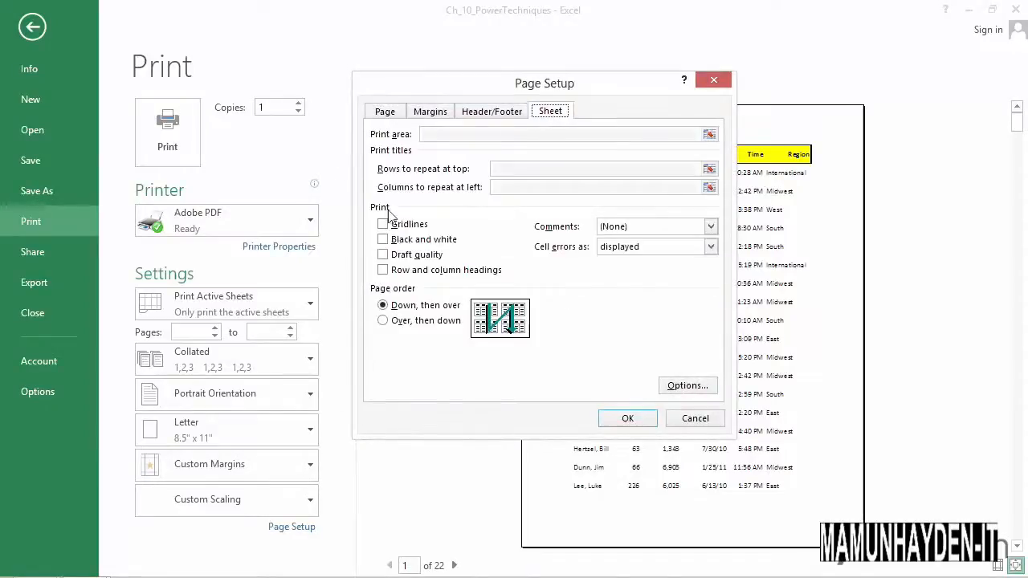
click(382, 225)
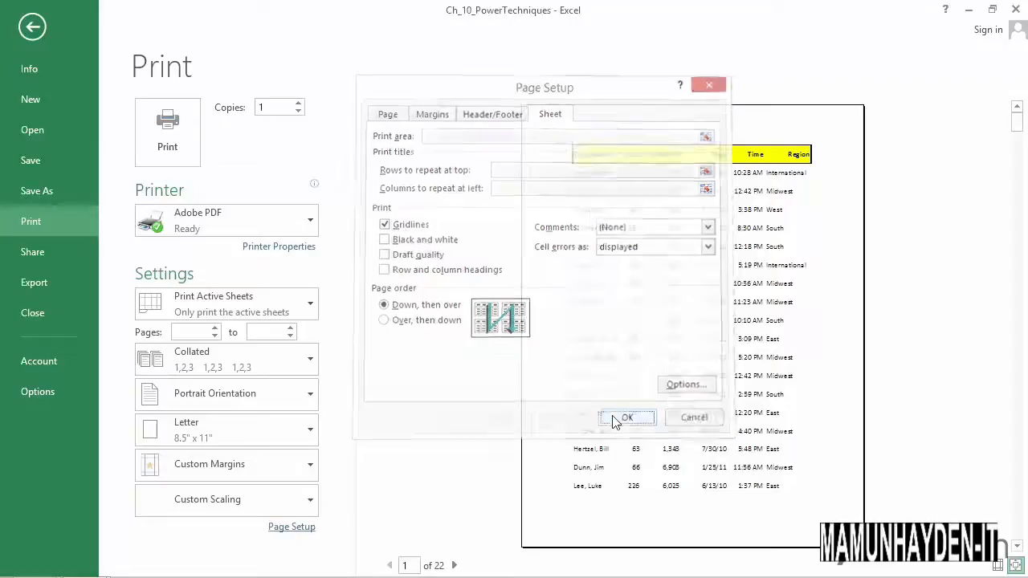
click(626, 417)
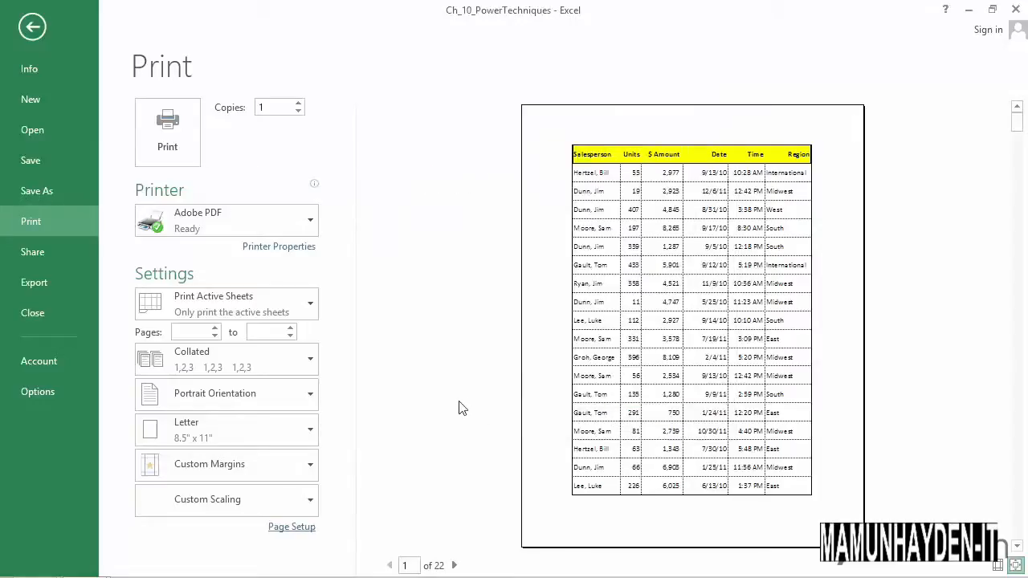
mouse_move(440, 392)
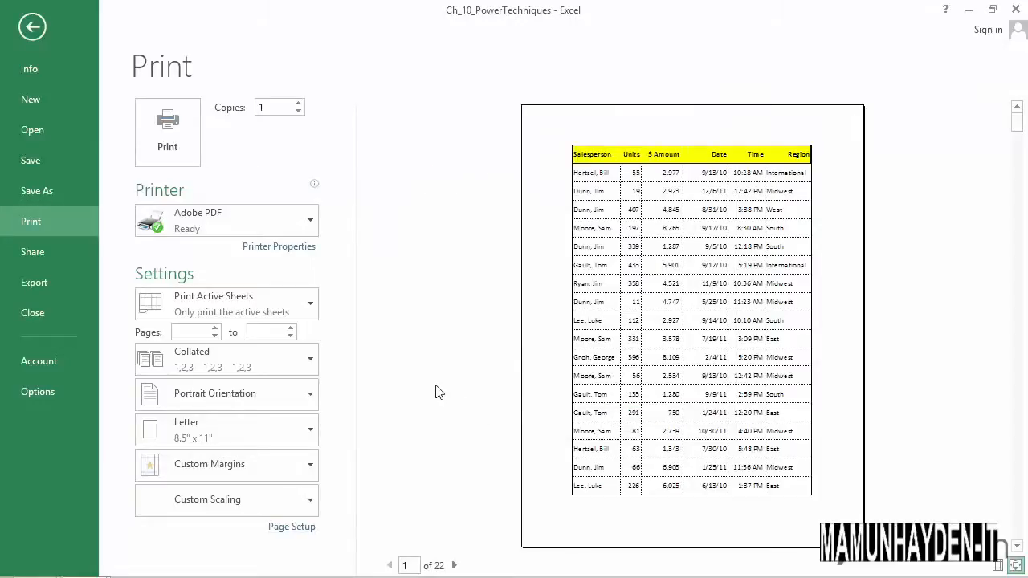
click(32, 26)
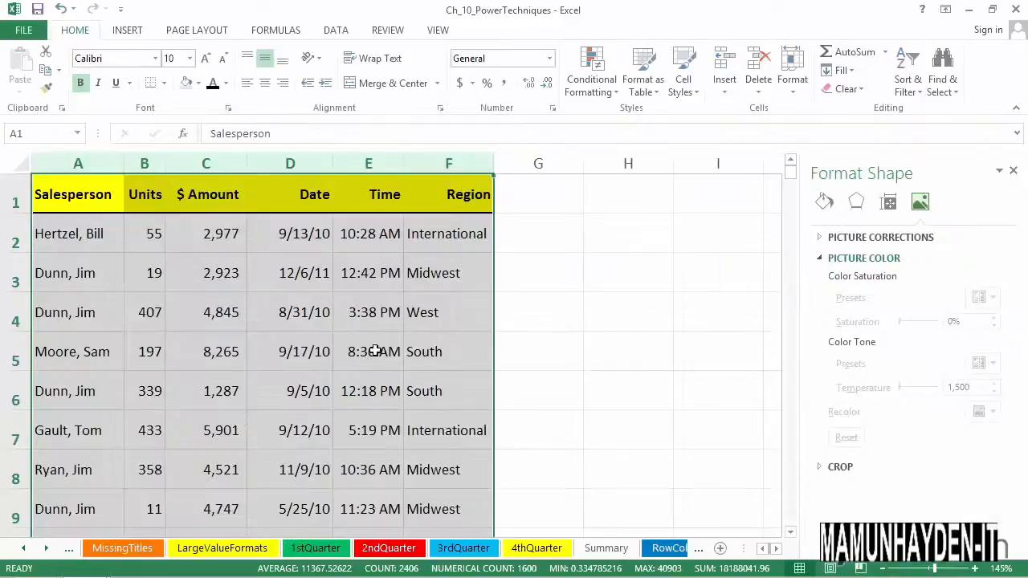